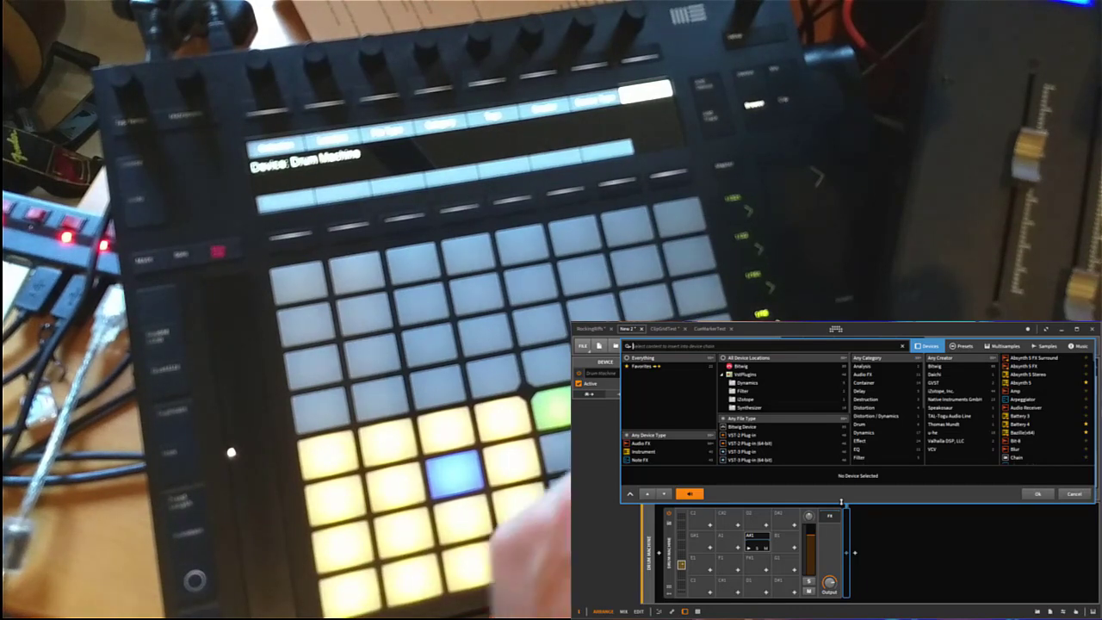
Switch the Push browser from the Devices tab to the Multisamples tab
left_click(1004, 345)
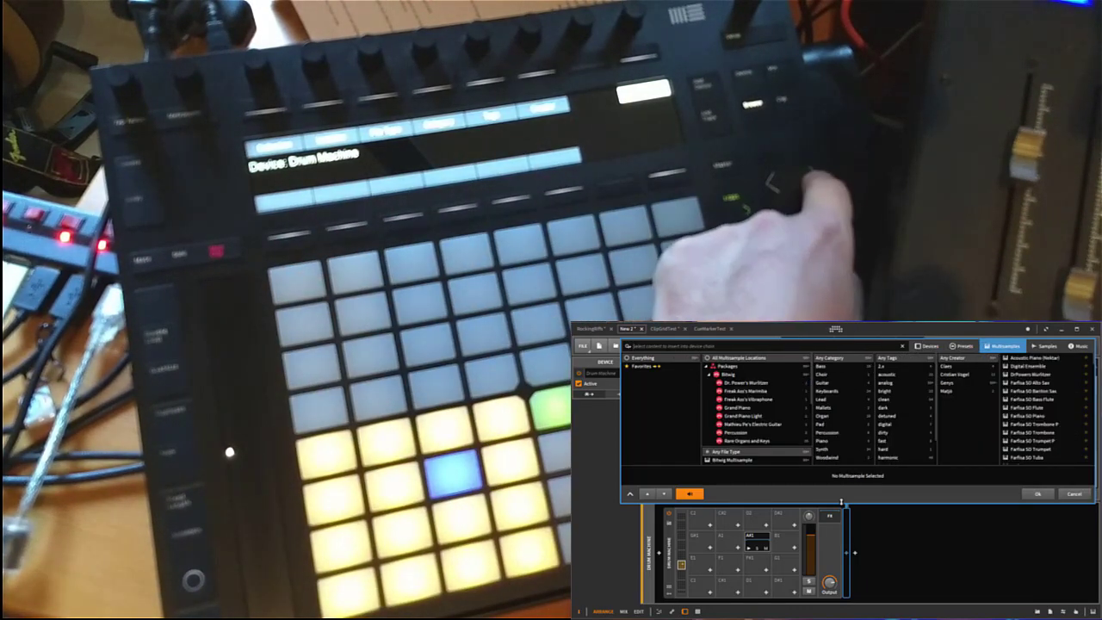
left_click(1046, 346)
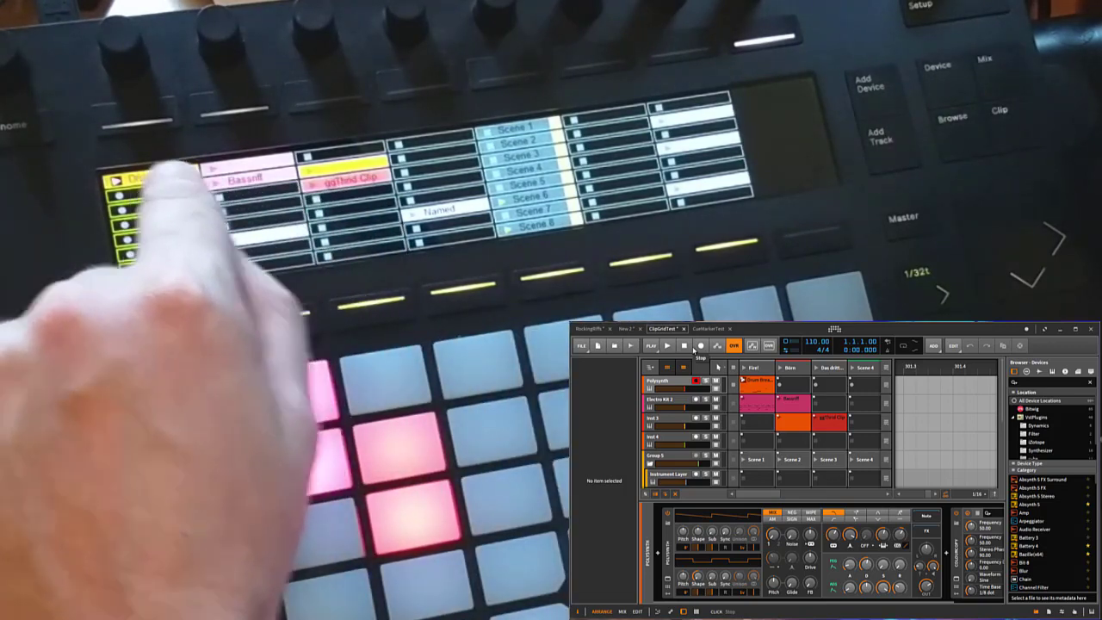
Launch the Drum Break clip on the first track of ClipGridTest from the Push grid
left_click(667, 346)
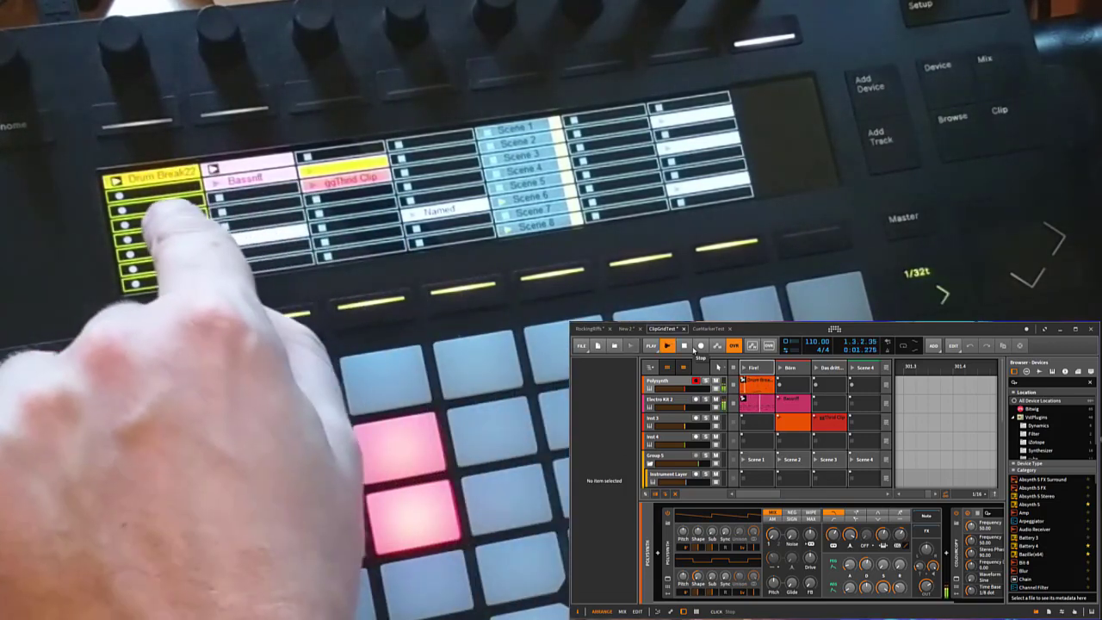